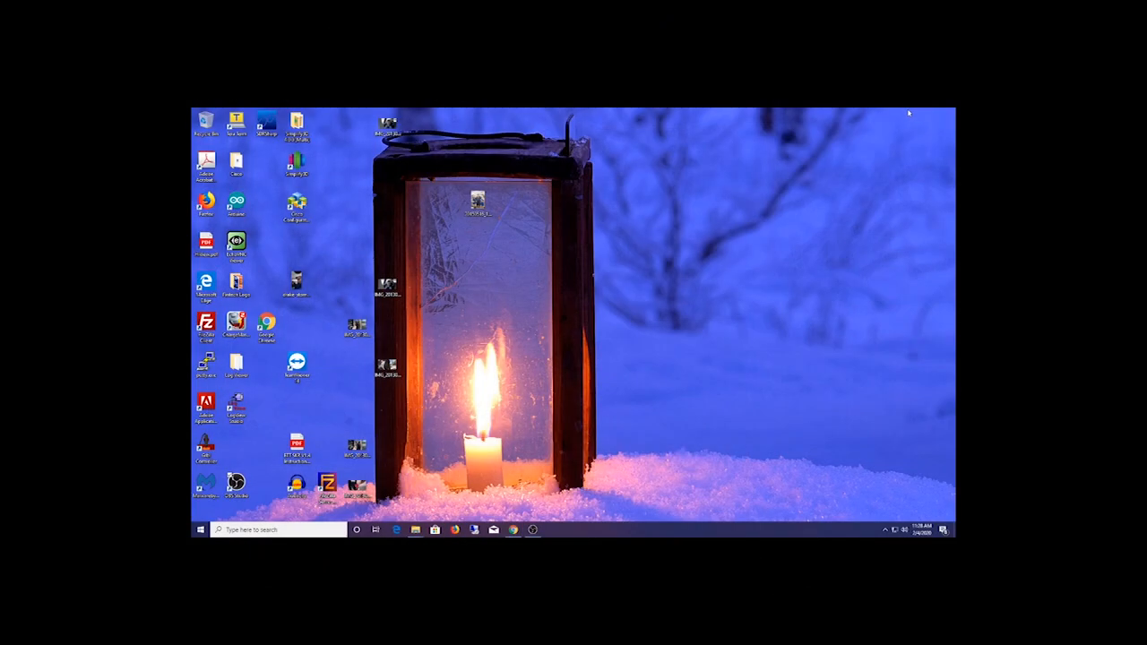
pyautogui.moveTo(305, 389)
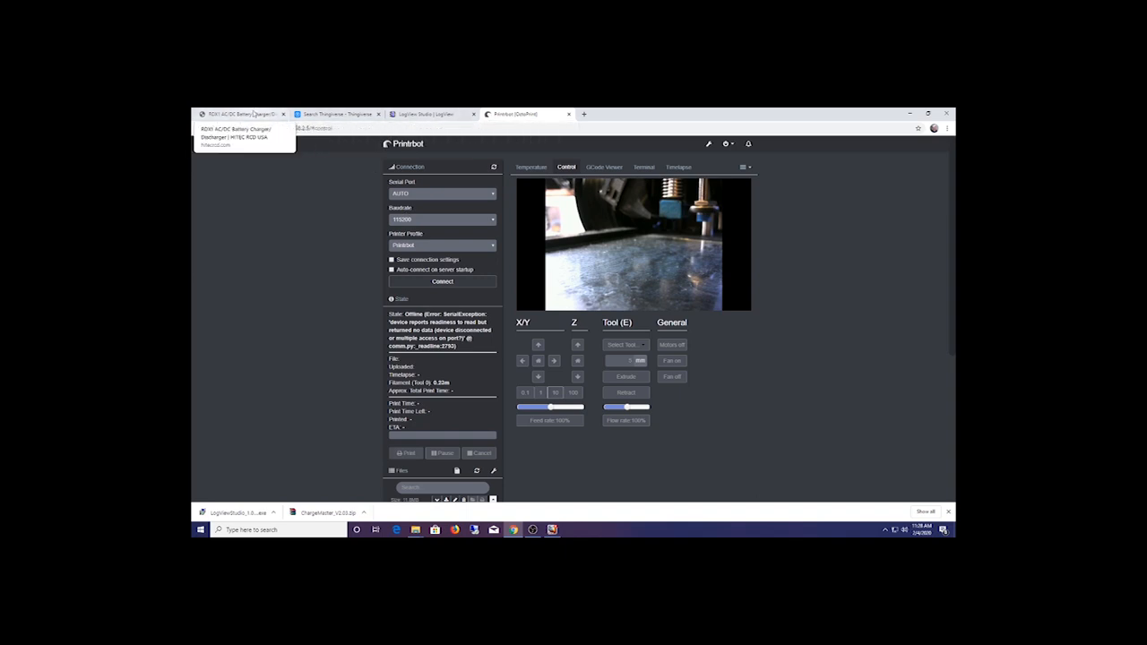
# Show the RDX1 AC/DC Battery Charger/Discharger product page and scroll its description
pyautogui.click(237, 115)
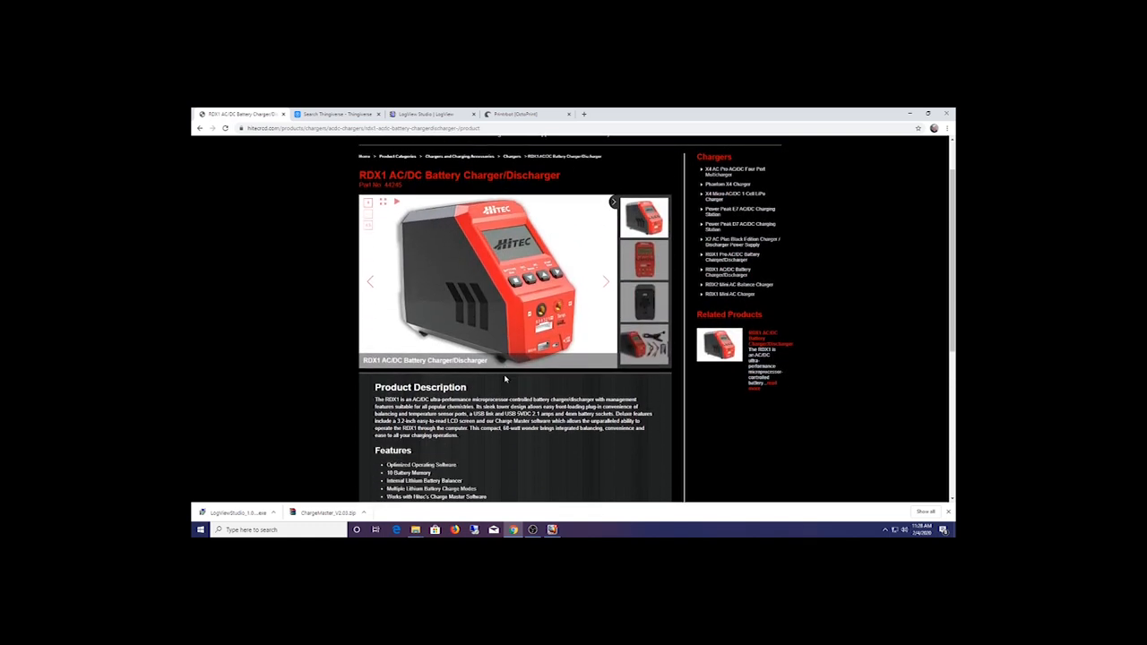
pyautogui.scroll(-3)
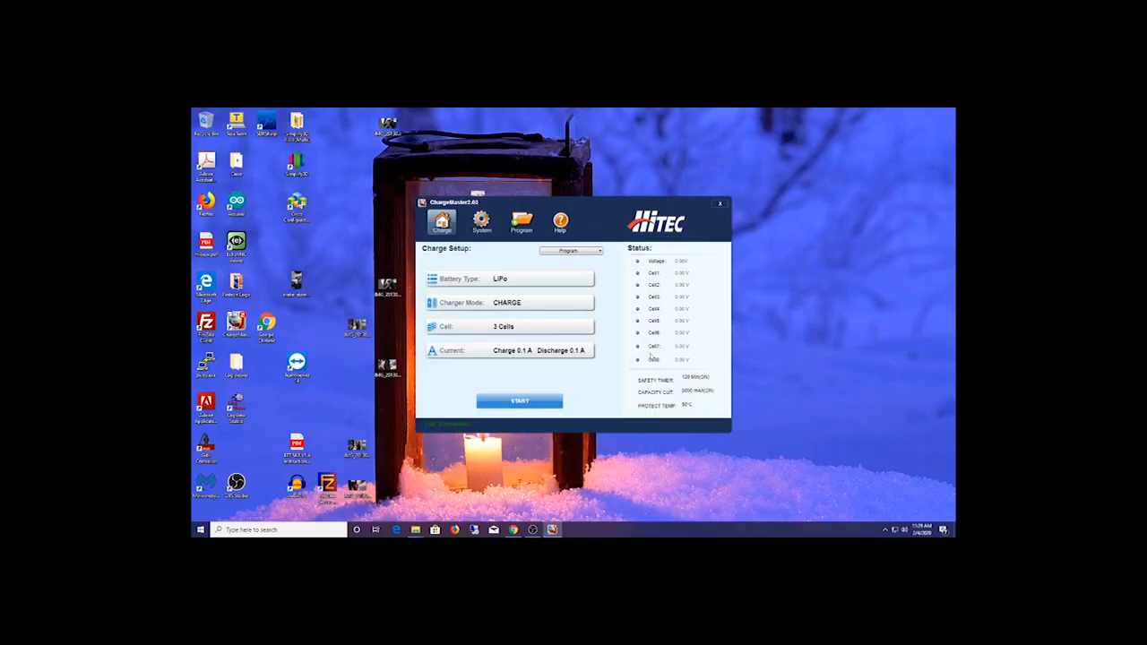
pyautogui.moveTo(646, 291)
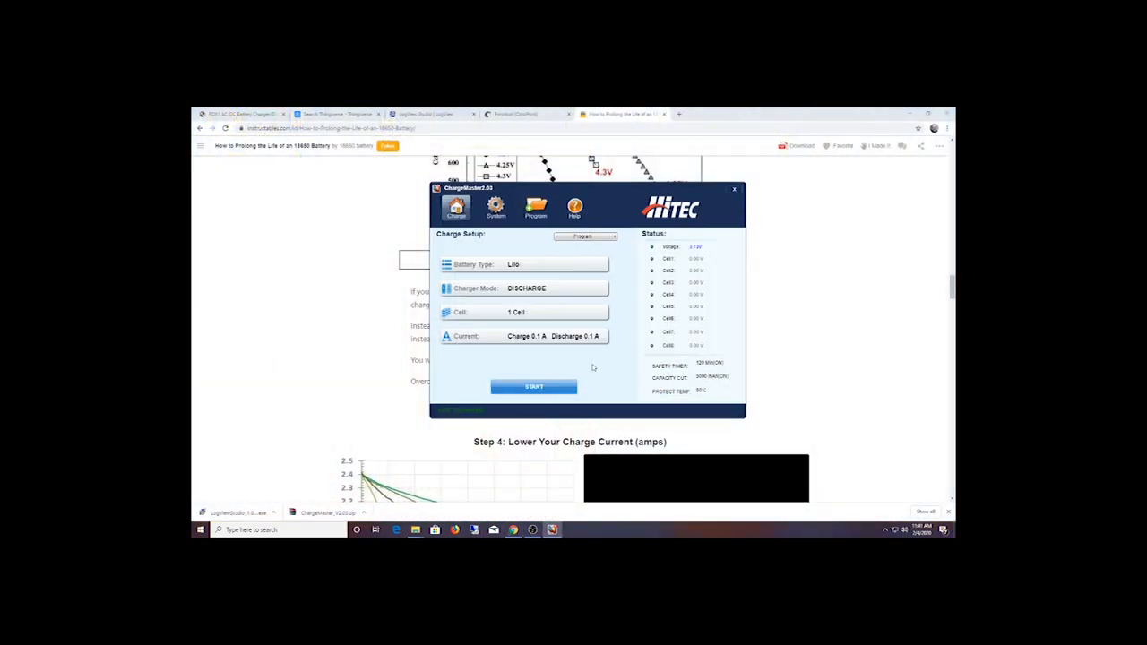
# Set the charge setup's battery type to LiIo, then move to the System settings page
pyautogui.click(556, 264)
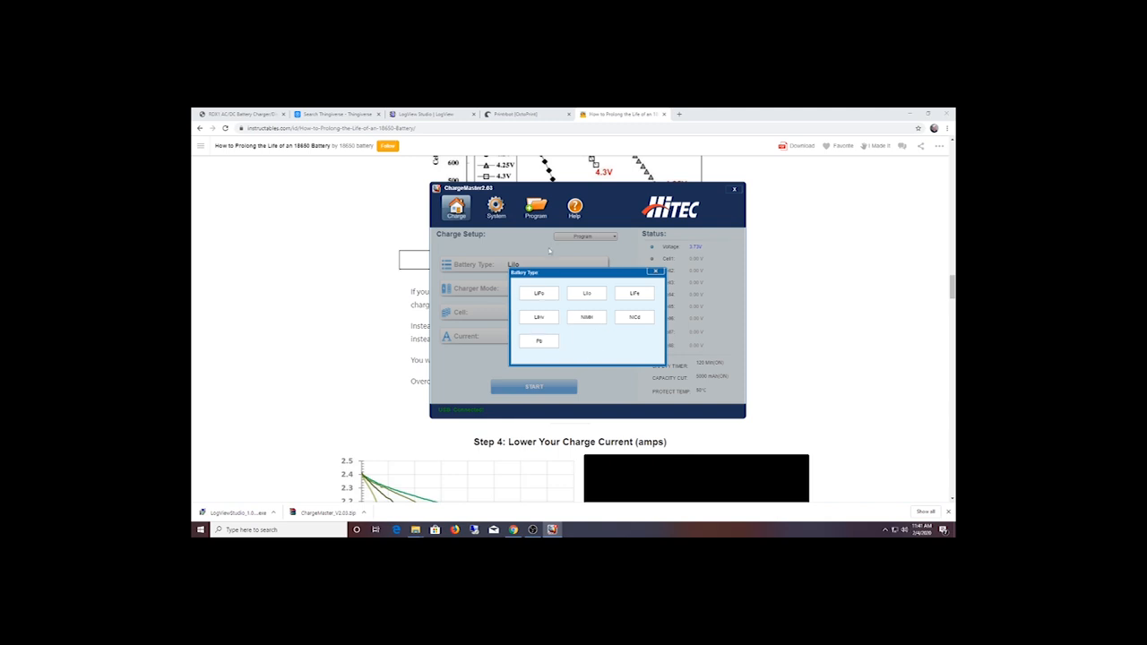
pyautogui.moveTo(621, 305)
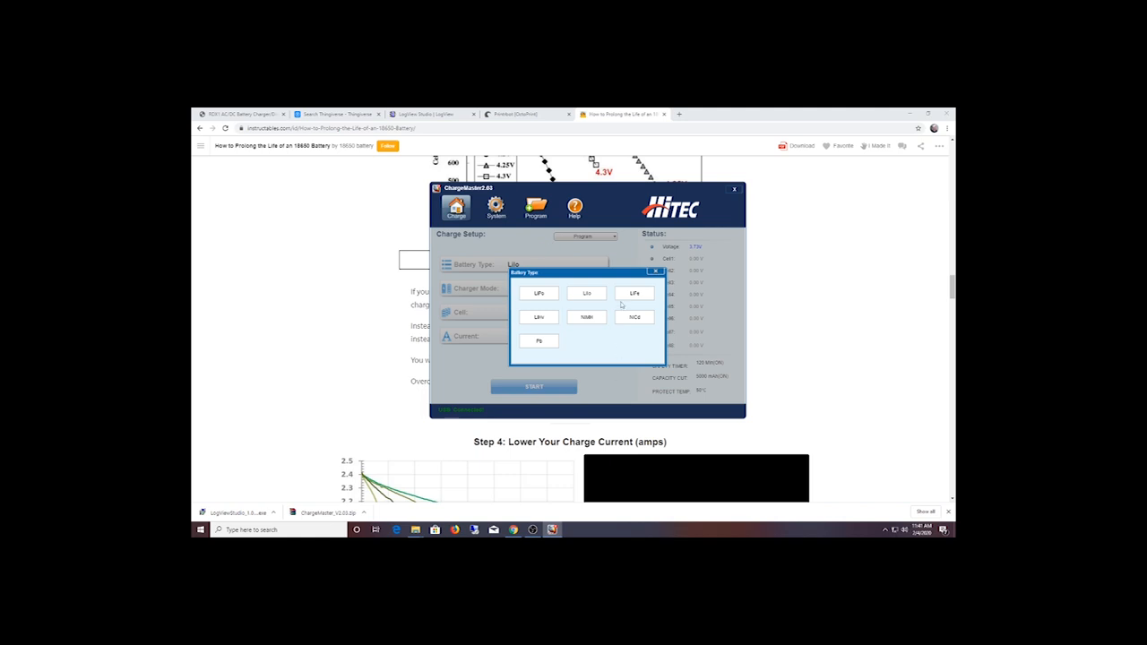
pyautogui.click(588, 294)
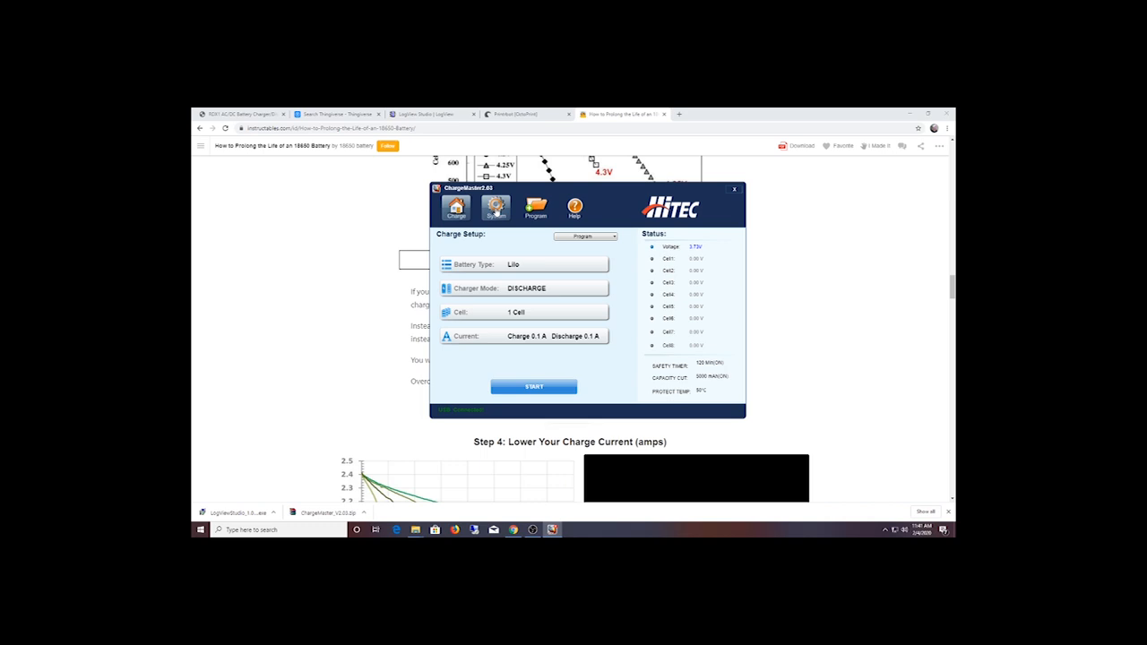
pyautogui.click(495, 208)
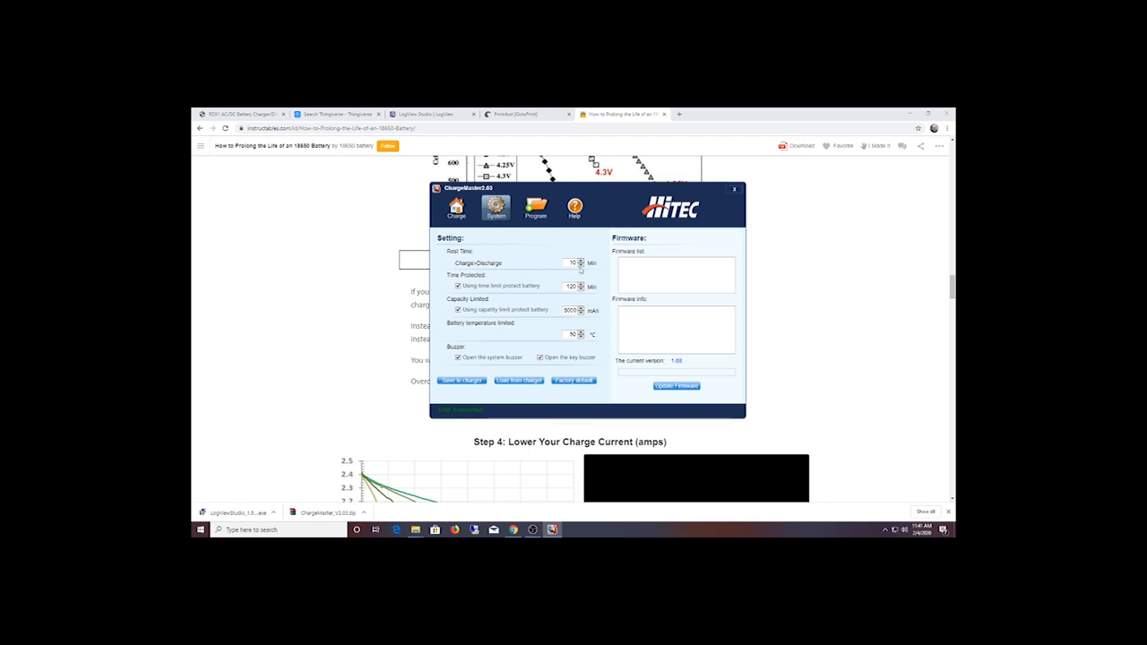
pyautogui.moveTo(512, 326)
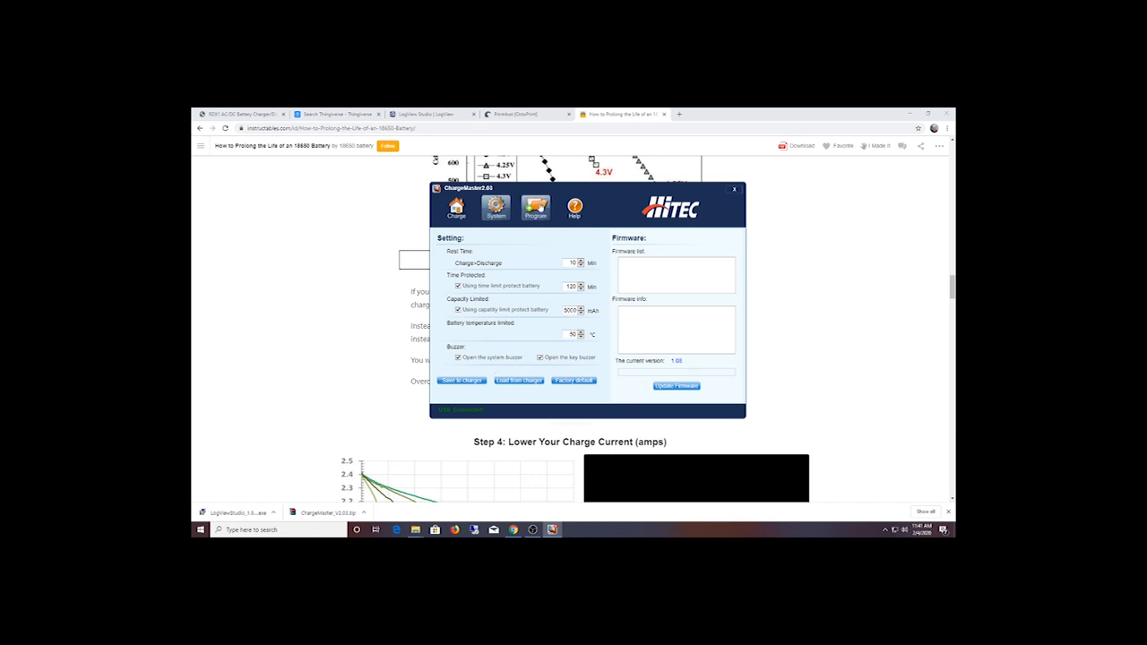
# Move from the system settings to the stored charge programs page
pyautogui.click(535, 208)
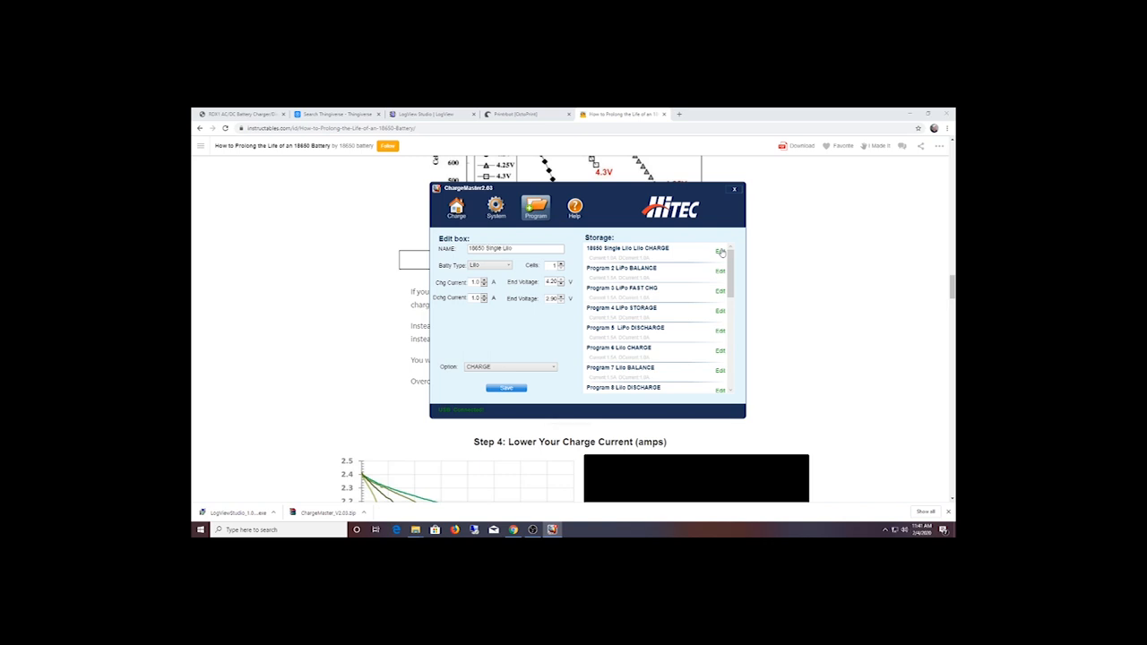
pyautogui.moveTo(505, 335)
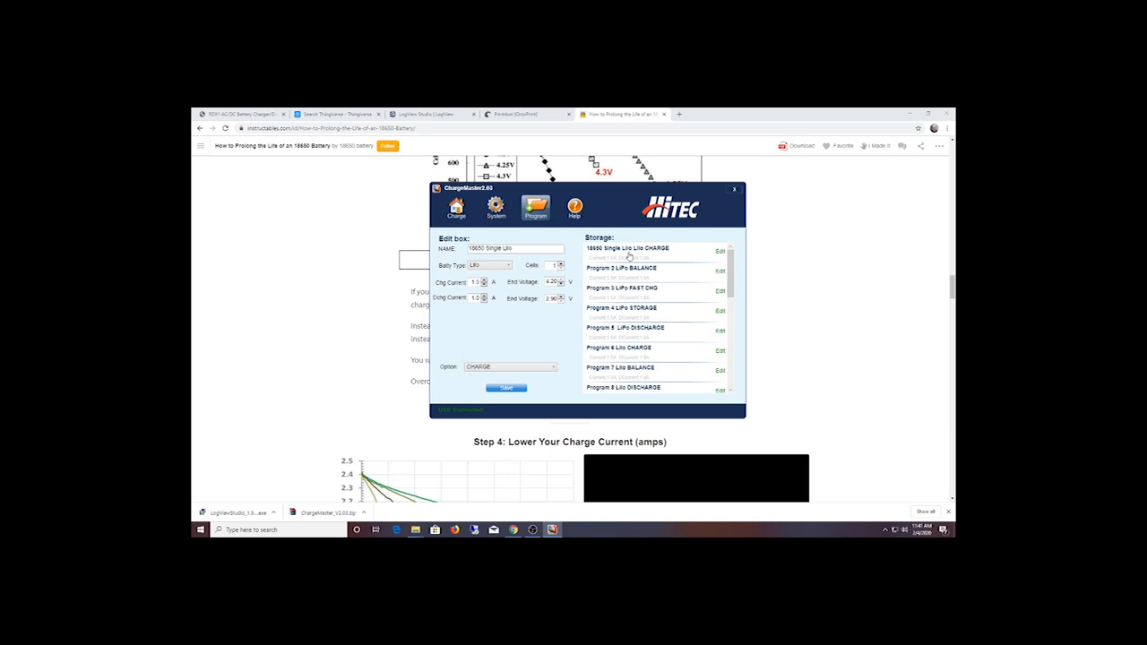
pyautogui.moveTo(516, 276)
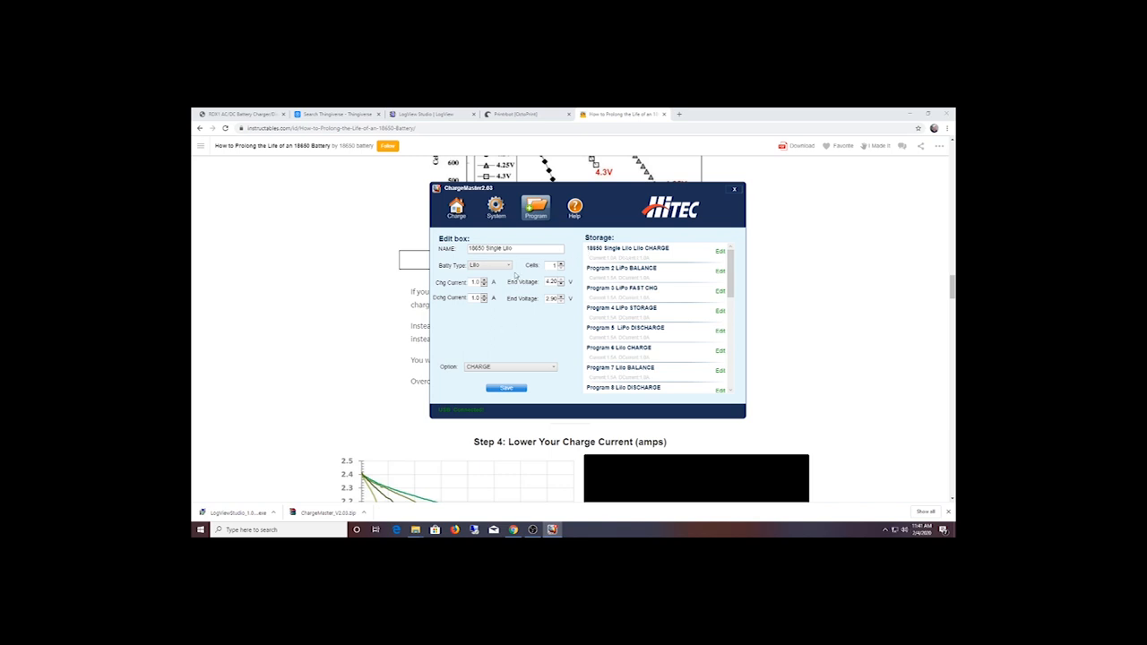
pyautogui.moveTo(488, 290)
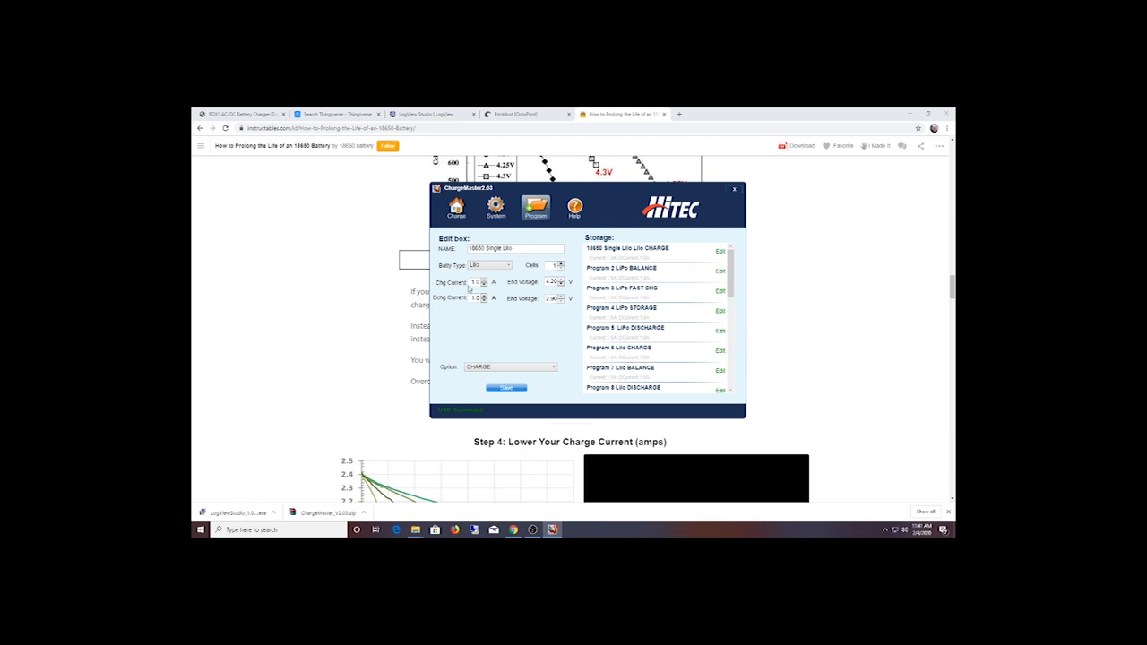
# Review the stored 18650 Single LiIo CHARGE program, then return to the charge setup
pyautogui.click(477, 284)
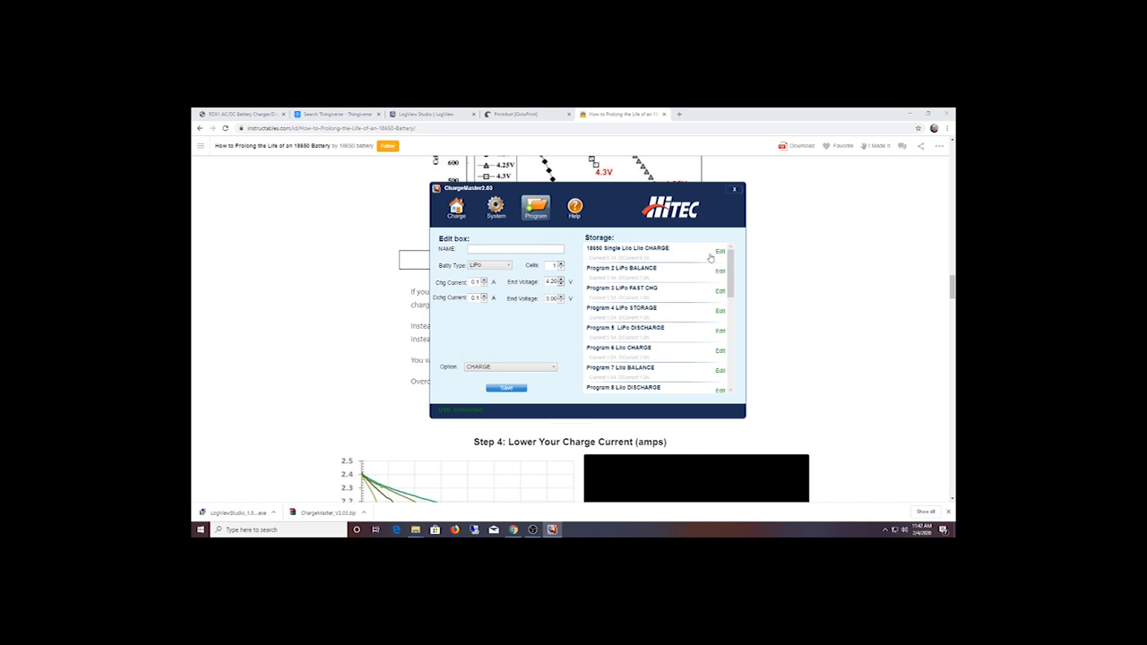
pyautogui.click(720, 251)
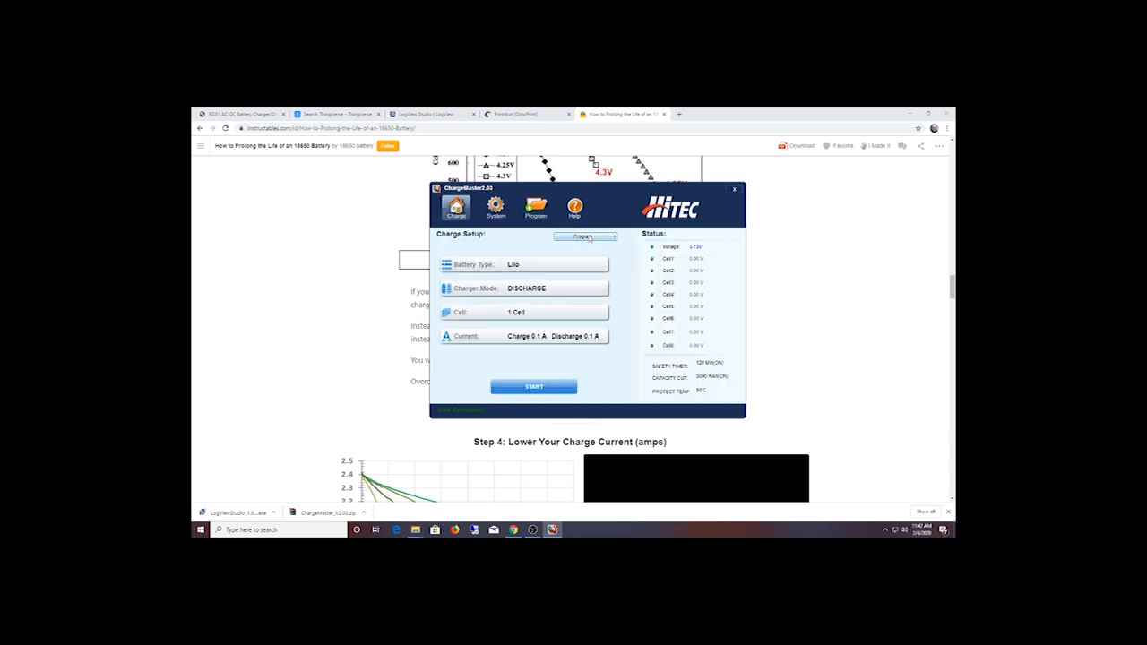
# Load the 18650 Single LiIo CHARGE preset and start charging the single cell
pyautogui.click(613, 237)
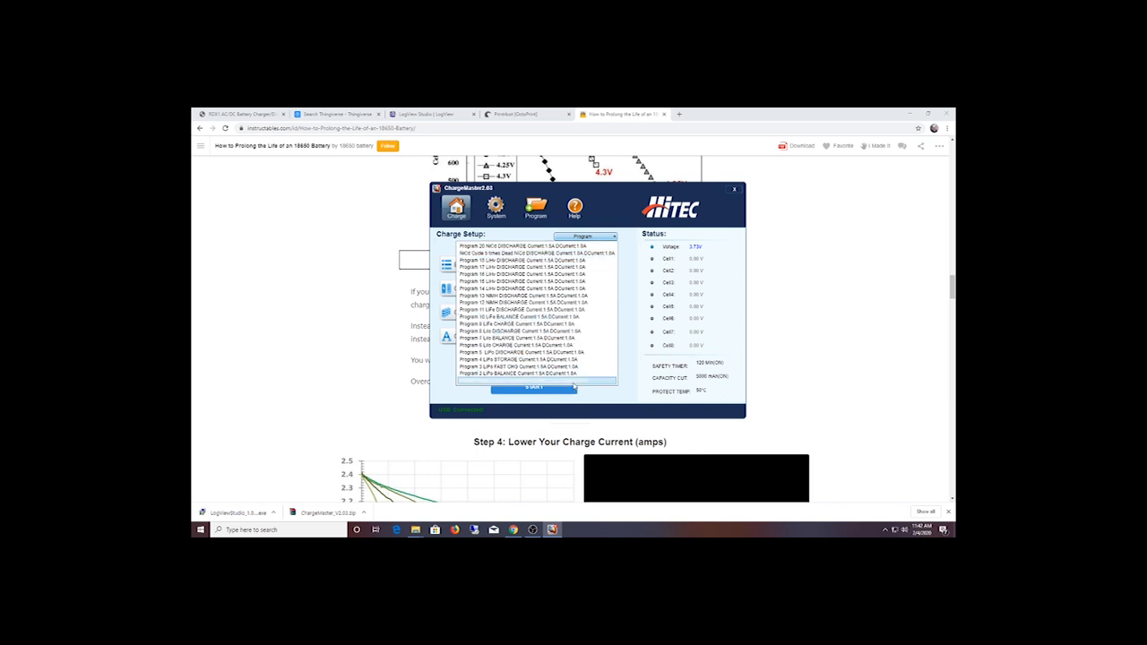
pyautogui.click(613, 236)
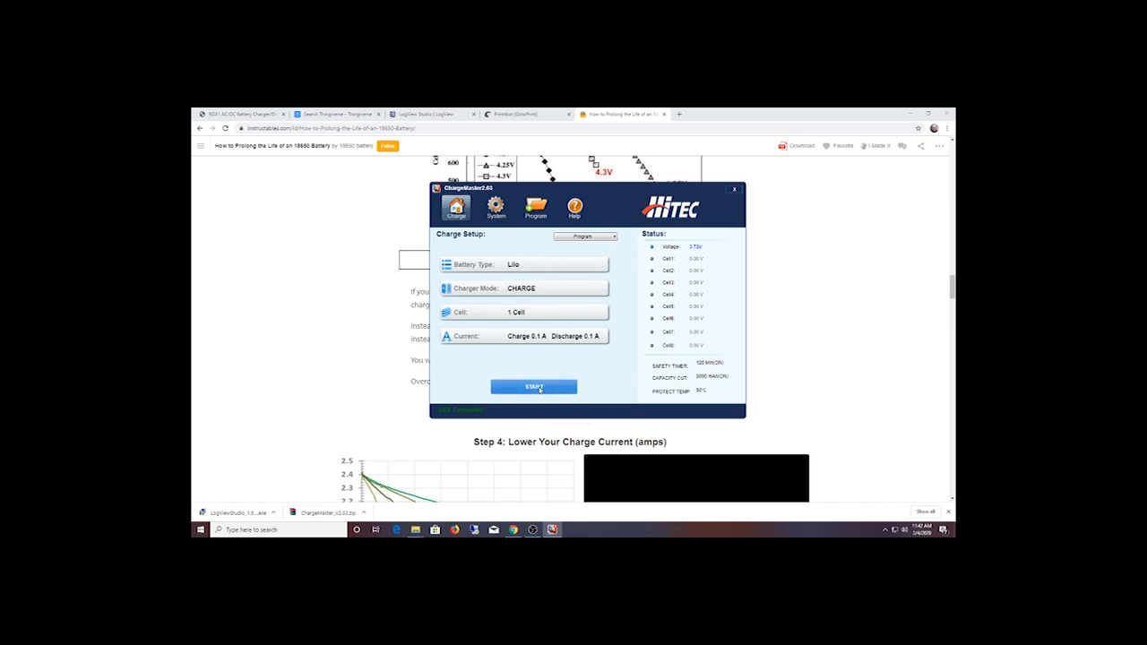
pyautogui.click(534, 387)
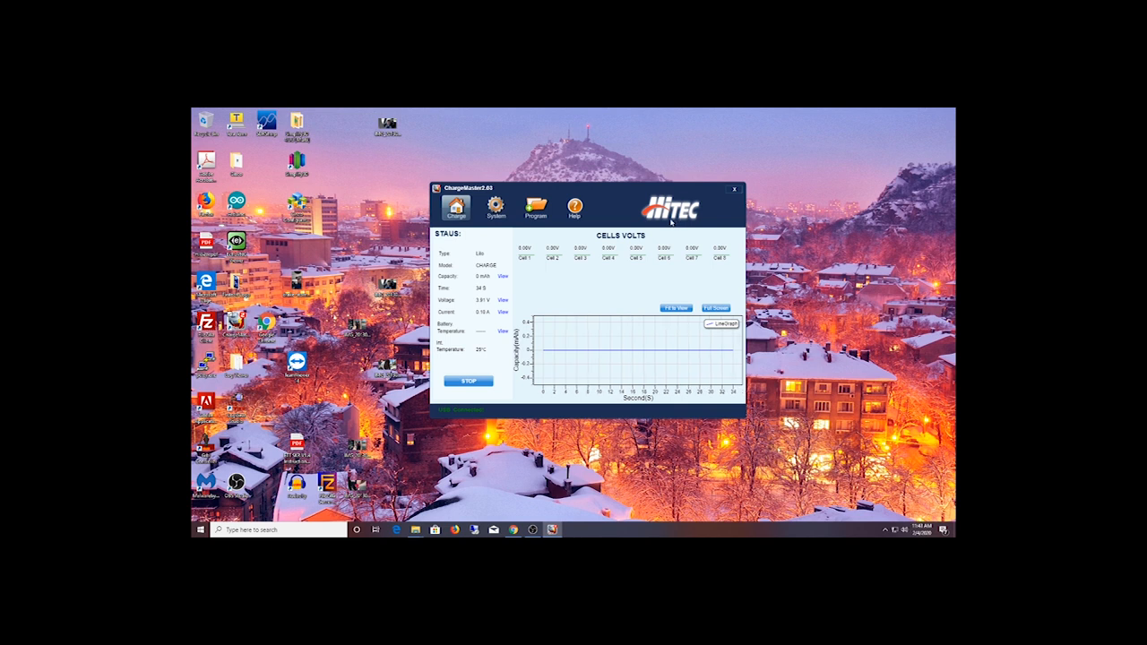
pyautogui.moveTo(563, 290)
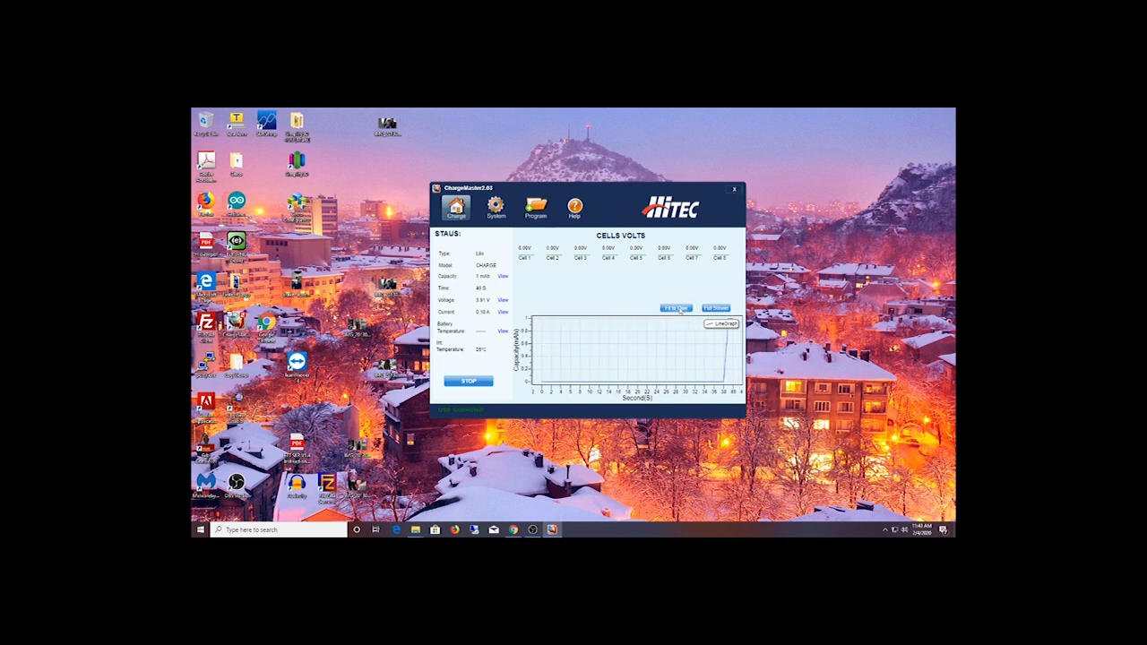
# After watching the live cell-voltage graph, close the Charge Master window
pyautogui.click(735, 190)
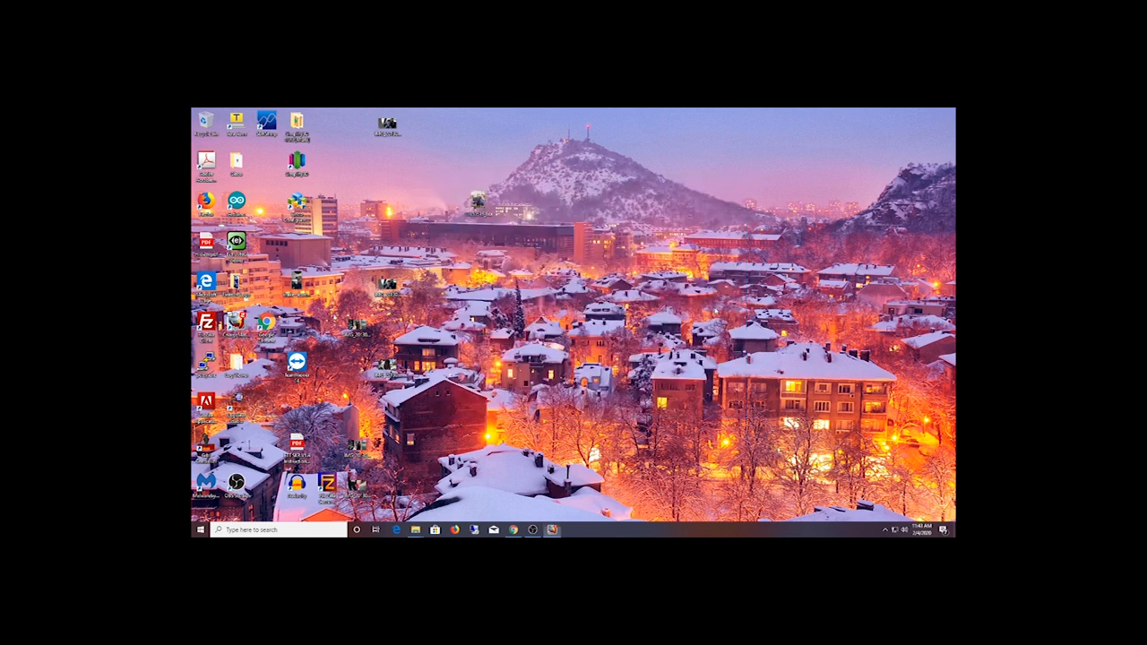